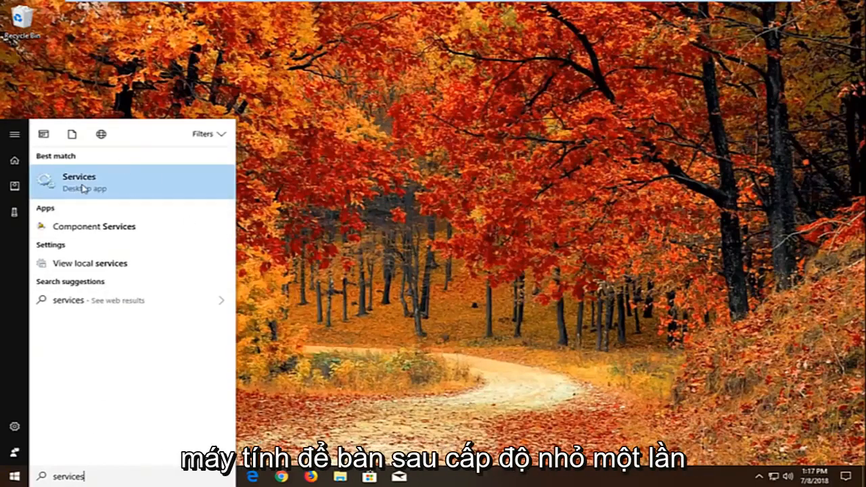
Launch the Services console from Start search and scroll through the service list
key("Escape")
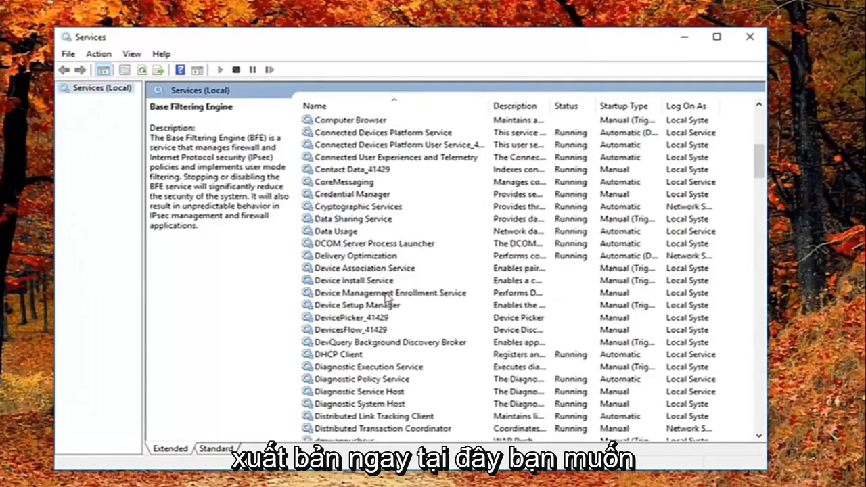
scroll("down", 3)
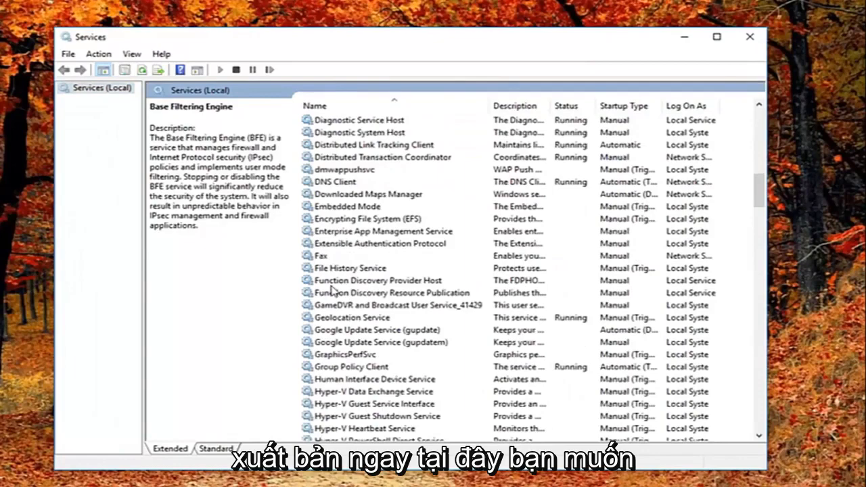
Set Function Discovery Resource Publication's startup type to Automatic (Delayed Start) and save
left_click(393, 292)
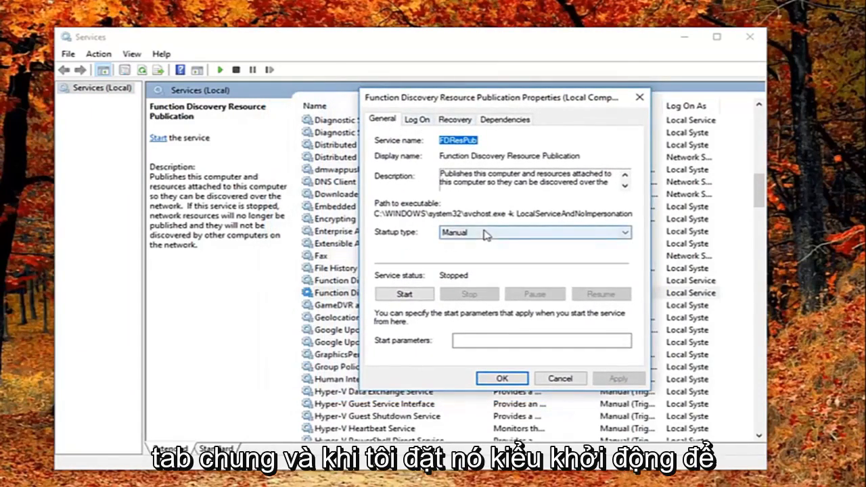
left_click(533, 232)
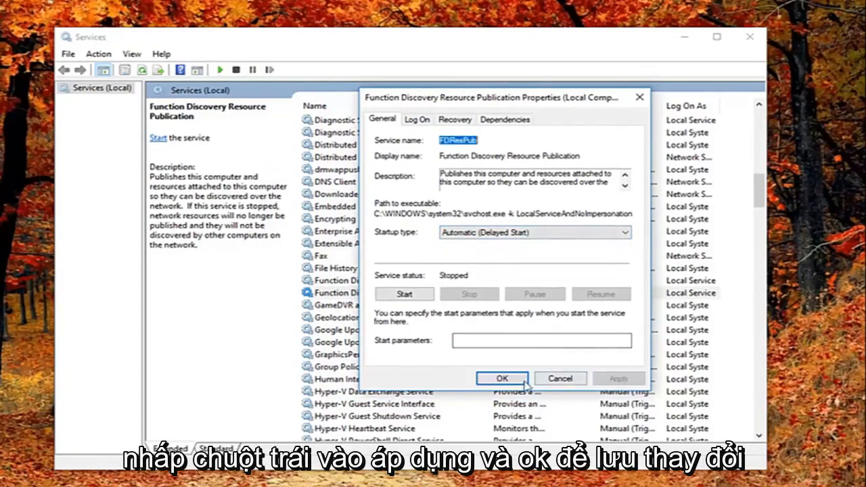
left_click(502, 379)
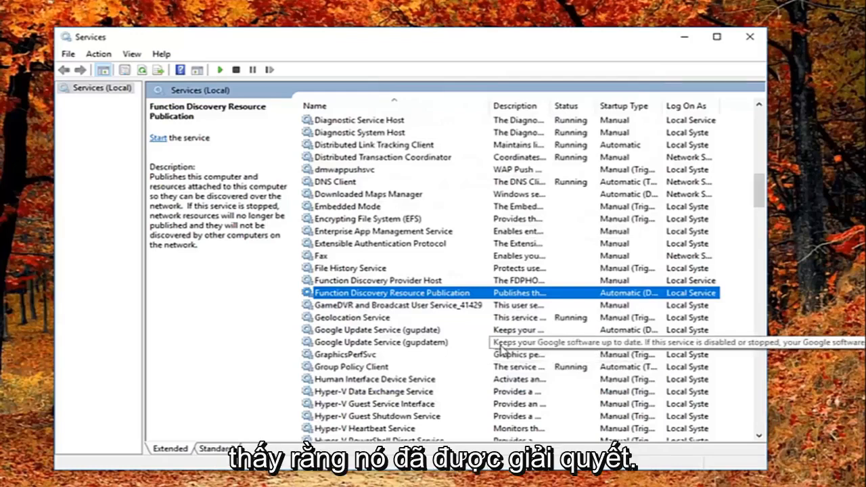
mouse_move(500, 352)
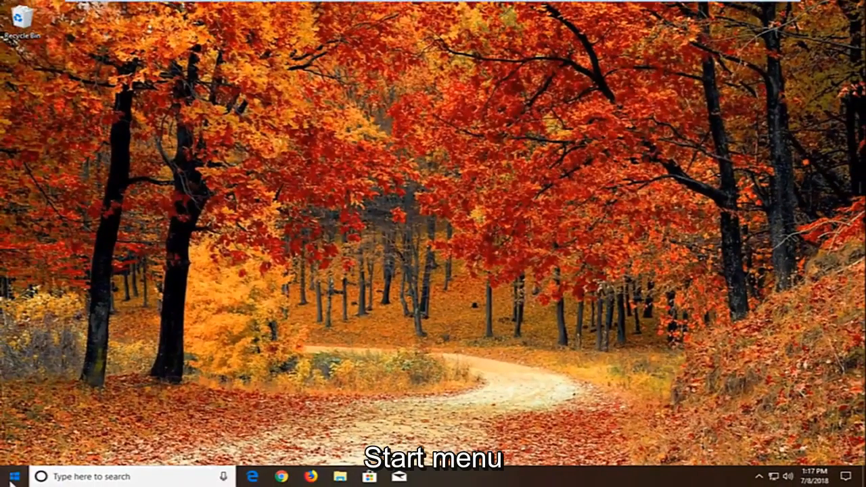
Open Windows Update settings from Start search, showing available updates downloading
left_click(11, 476)
type("windows update")
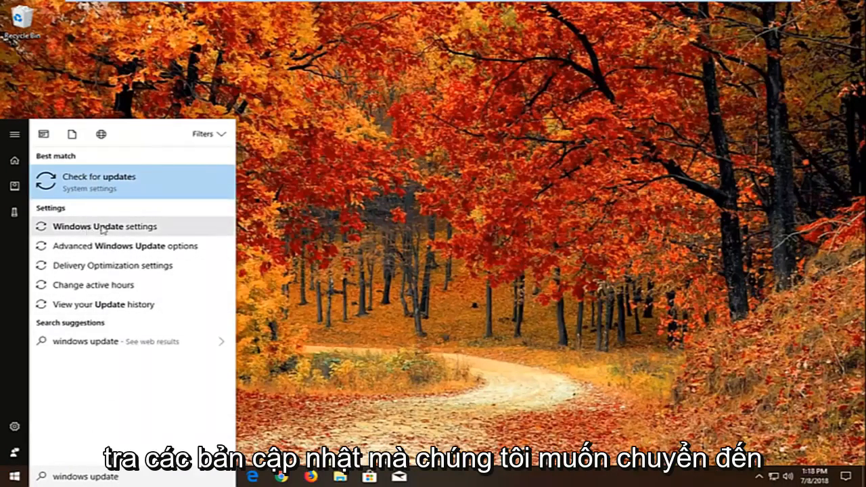
left_click(105, 226)
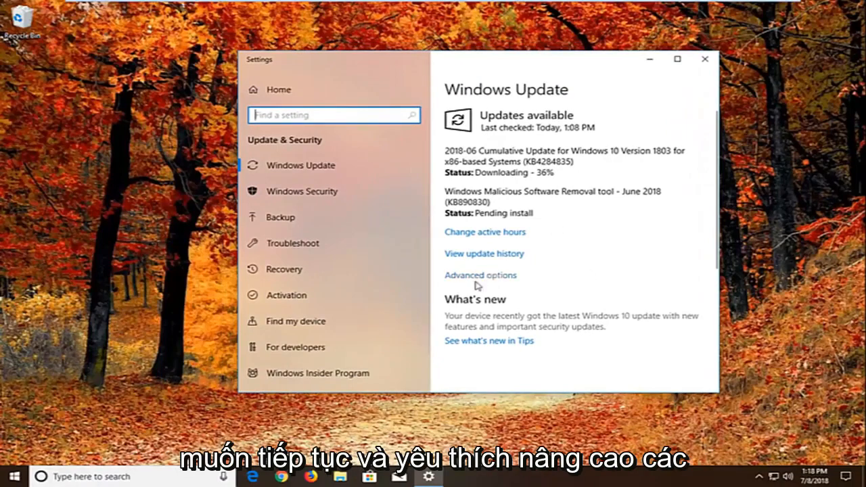
Reach the Delivery Optimization page via Windows Update's Advanced options
left_click(479, 275)
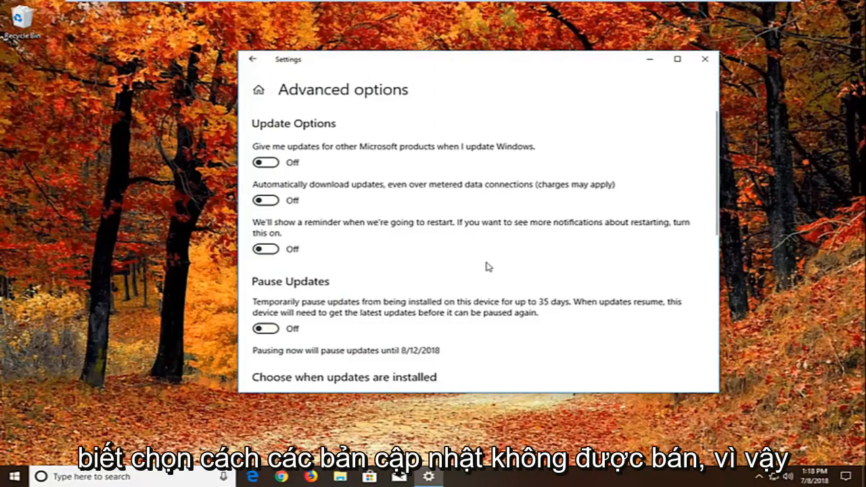
scroll("down", 3)
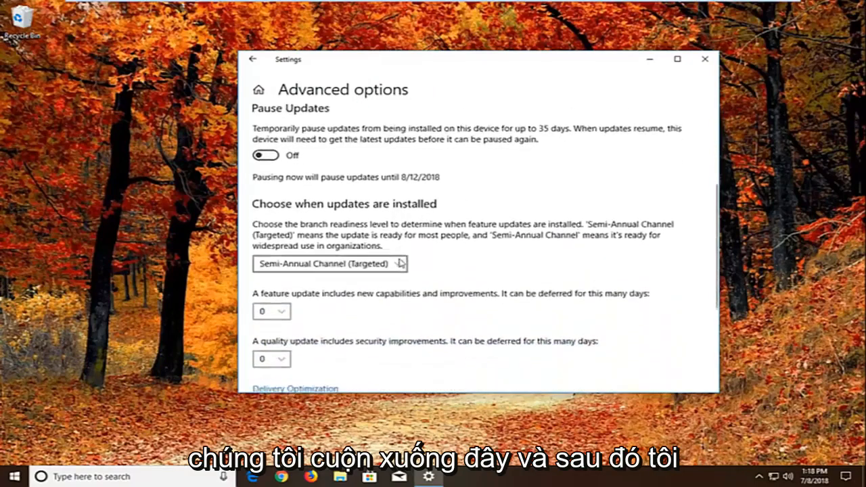
scroll("down", 3)
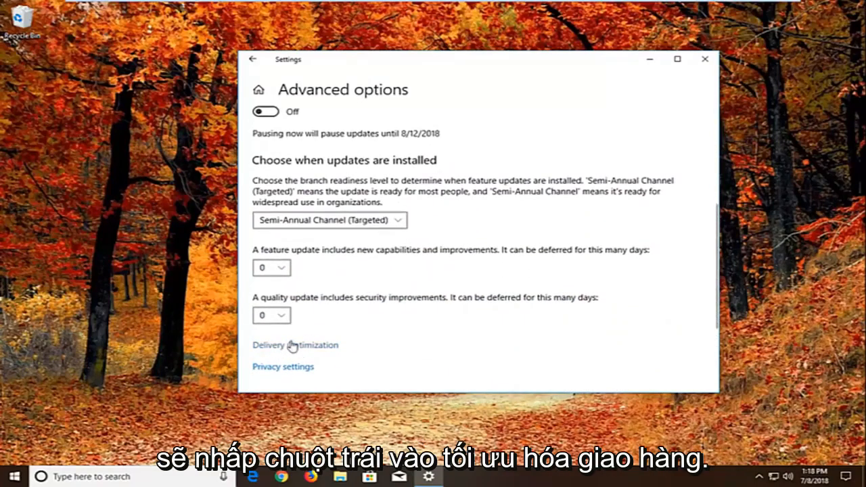
left_click(295, 345)
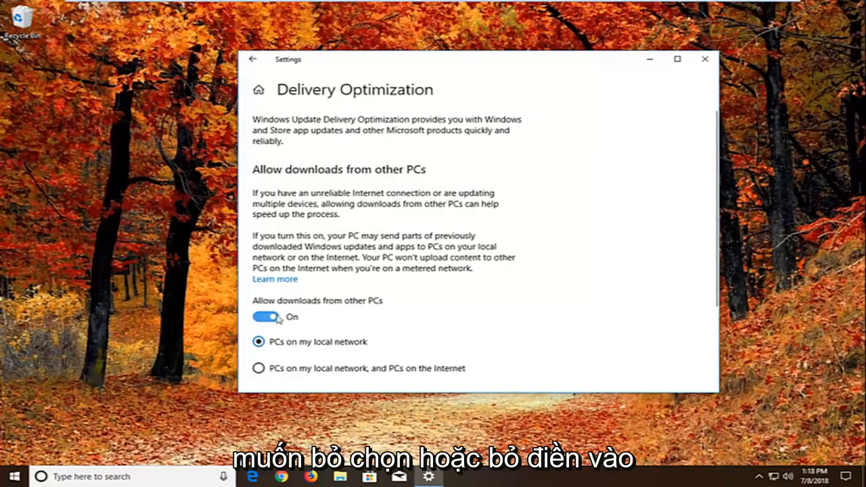
mouse_move(336, 305)
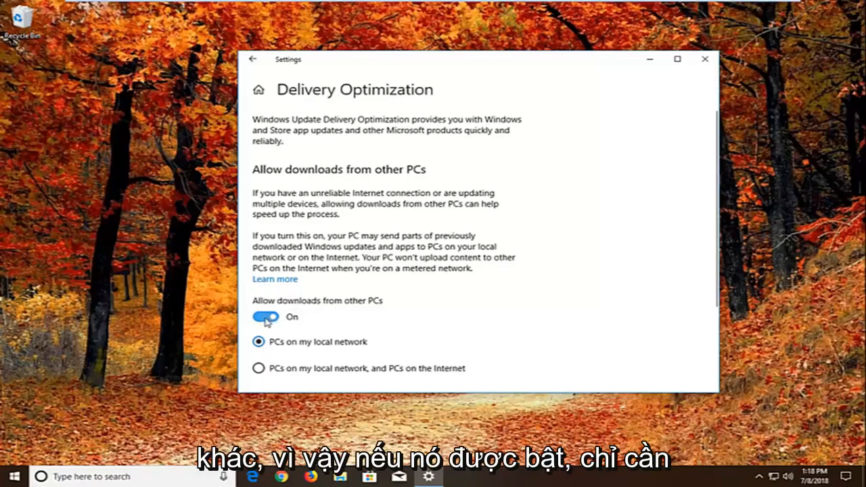
Turn off 'Allow downloads from other PCs' and close Settings
left_click(265, 317)
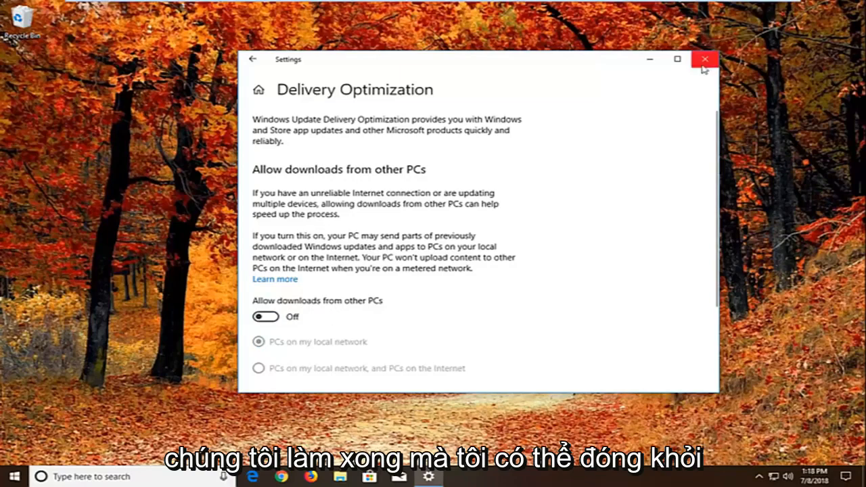
left_click(705, 60)
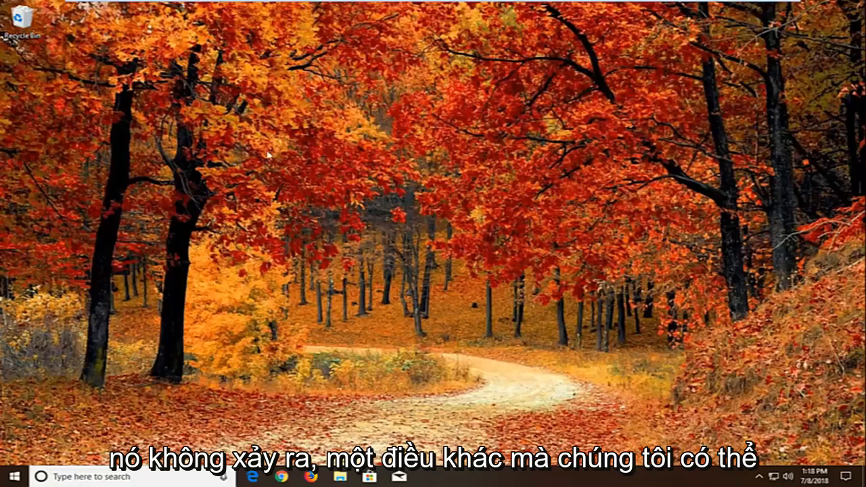
Open the Troubleshoot settings page by searching 'troubleshoot' from Start
left_click(8, 476)
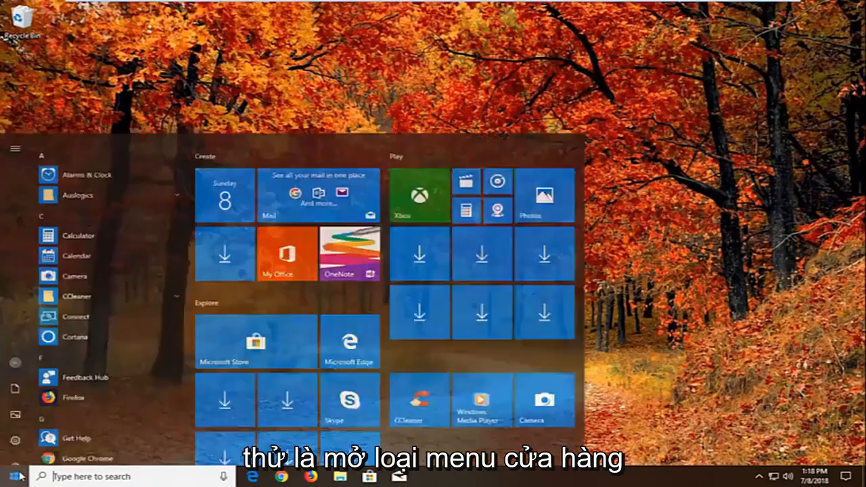
type("teroubleshoot")
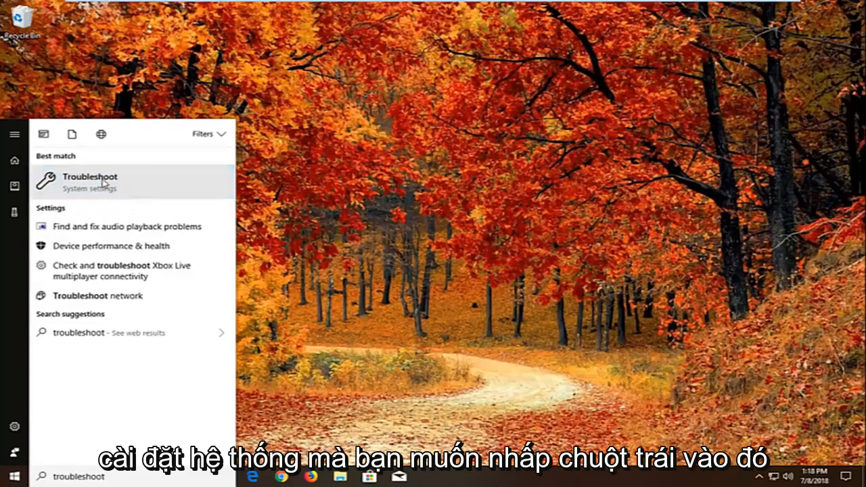
left_click(89, 181)
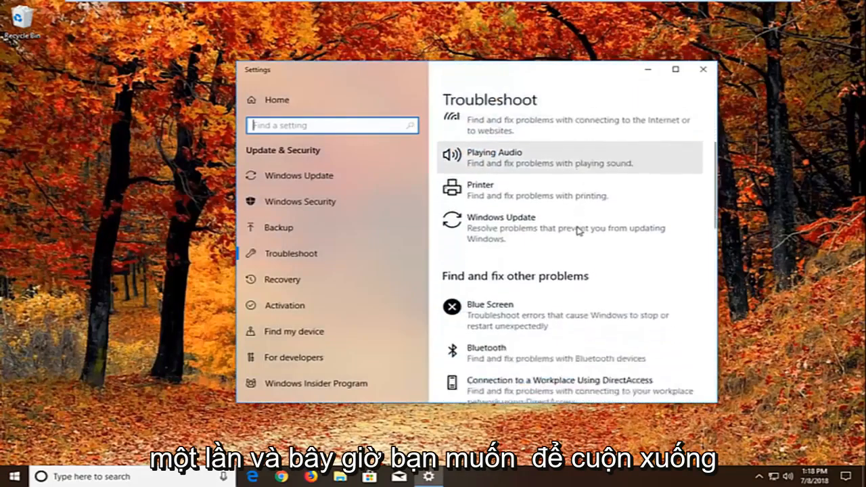
Select the Windows Store Apps troubleshooter on the Troubleshoot page
scroll("down", 3)
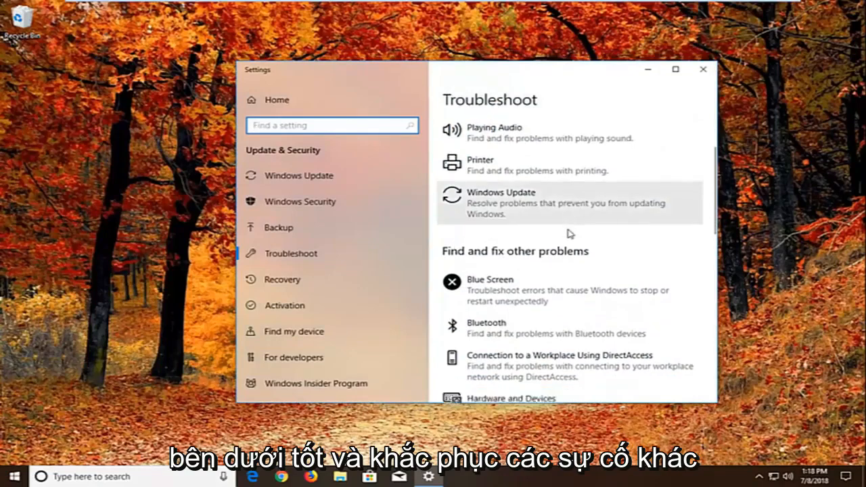
scroll("down", 3)
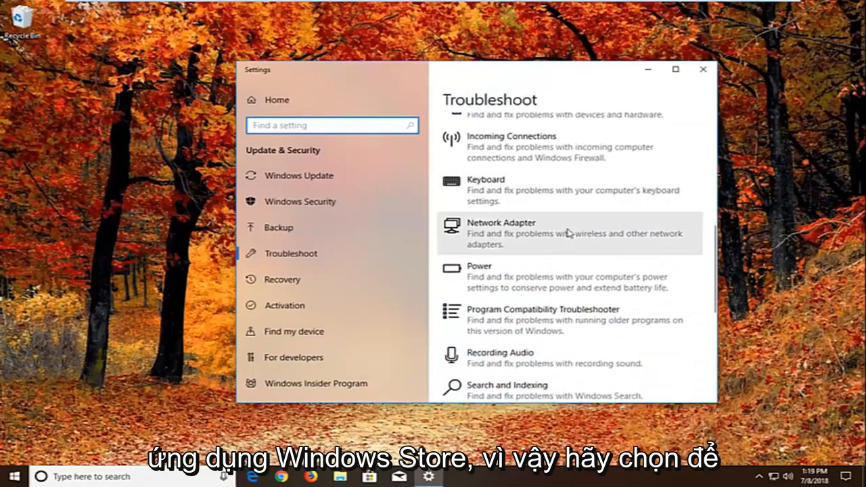
scroll("down", 3)
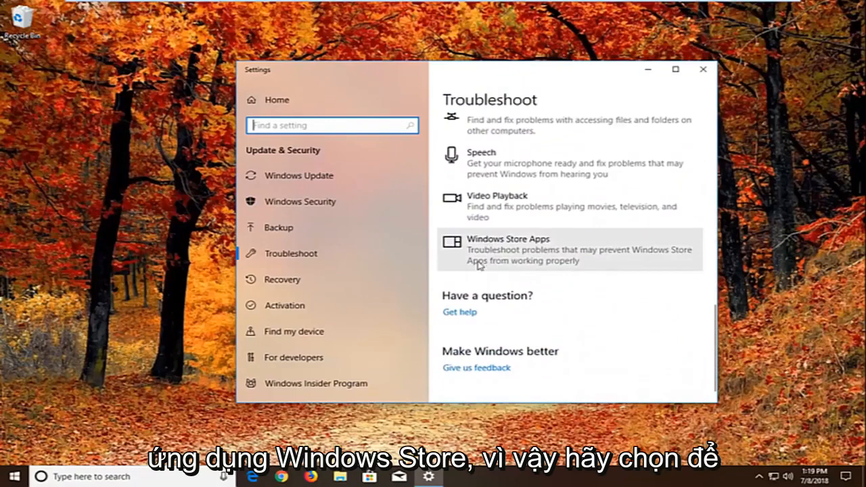
left_click(568, 249)
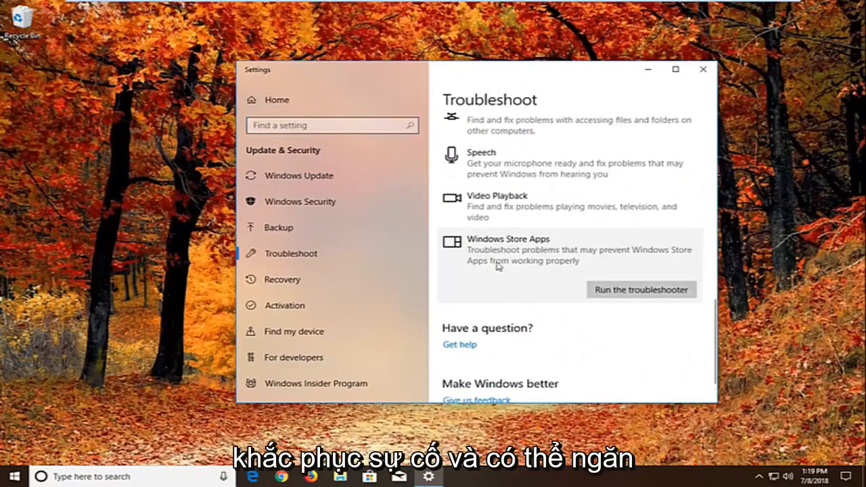
mouse_move(493, 273)
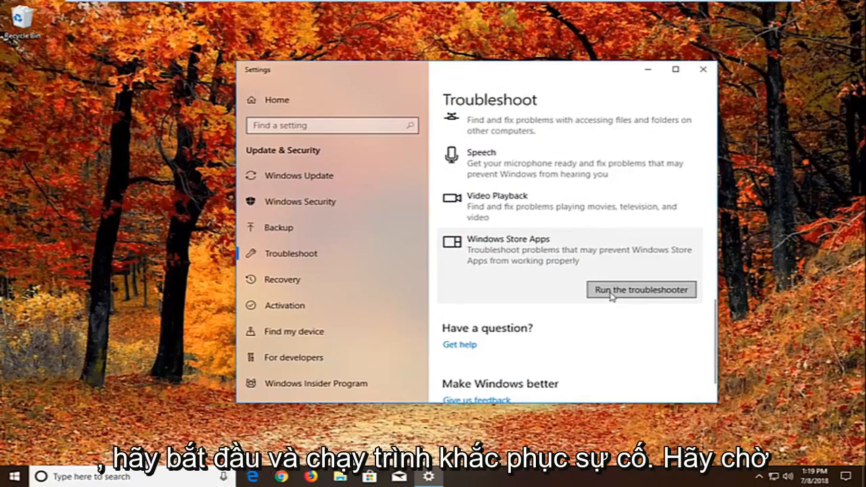
Run the Windows Store Apps troubleshooter, skipping the Microsoft account sign-in and app reset suggestions
left_click(639, 289)
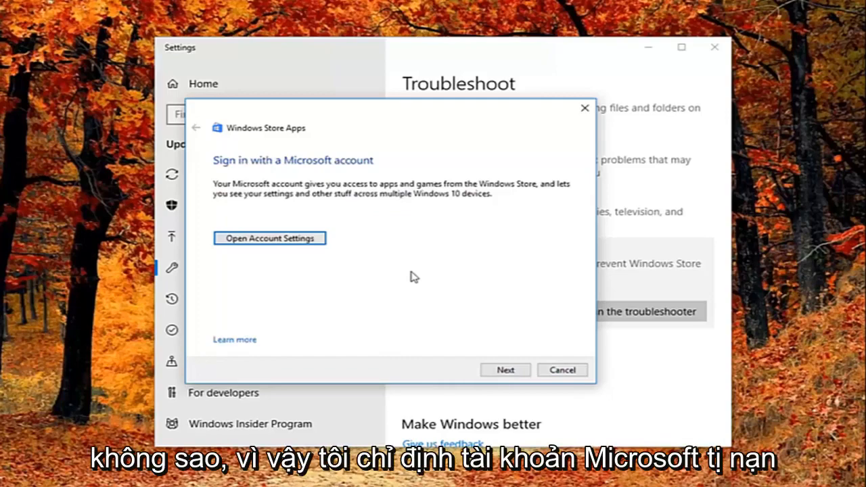
mouse_move(397, 305)
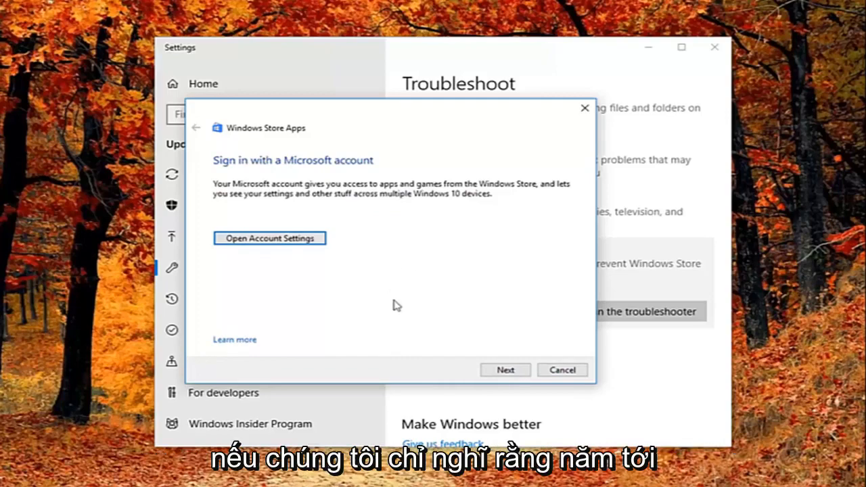
left_click(505, 370)
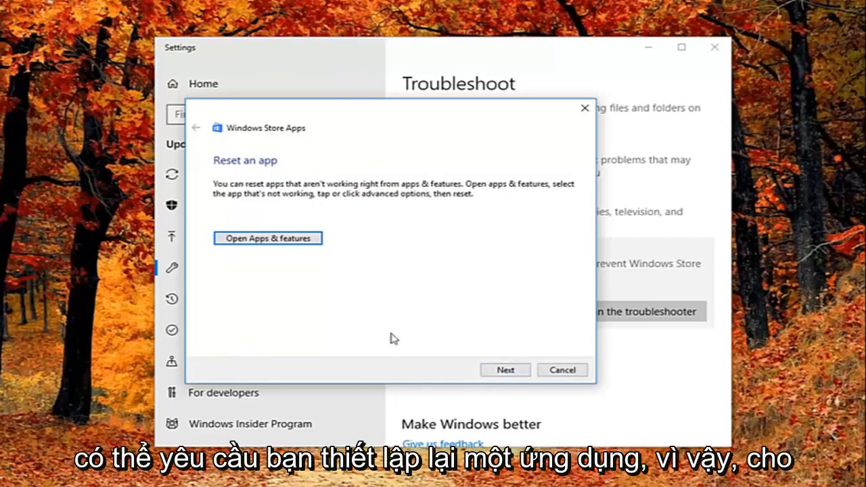
mouse_move(311, 211)
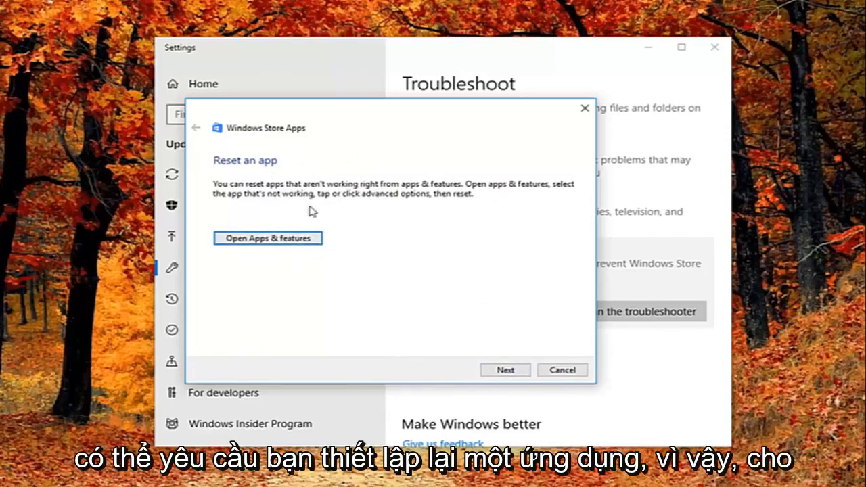
mouse_move(250, 187)
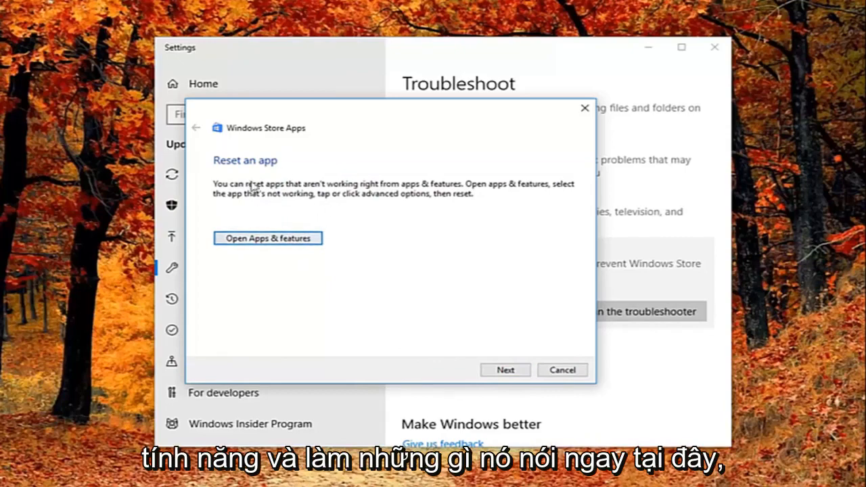
left_click(506, 371)
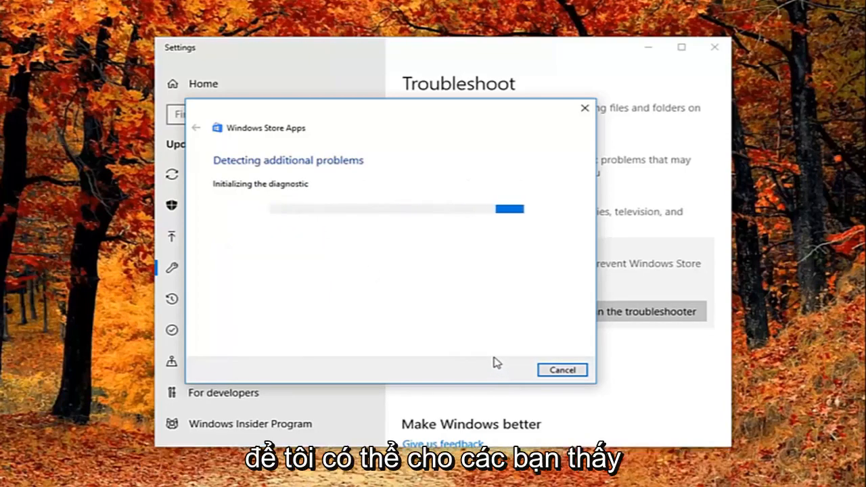
mouse_move(485, 362)
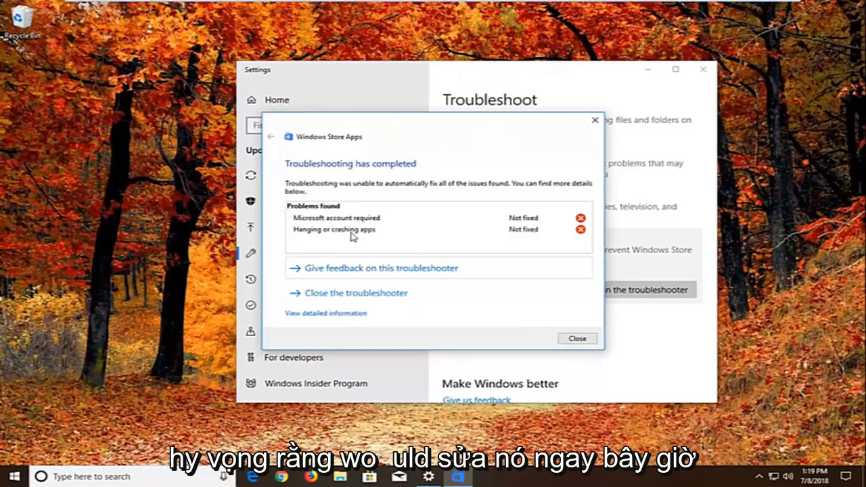
mouse_move(587, 152)
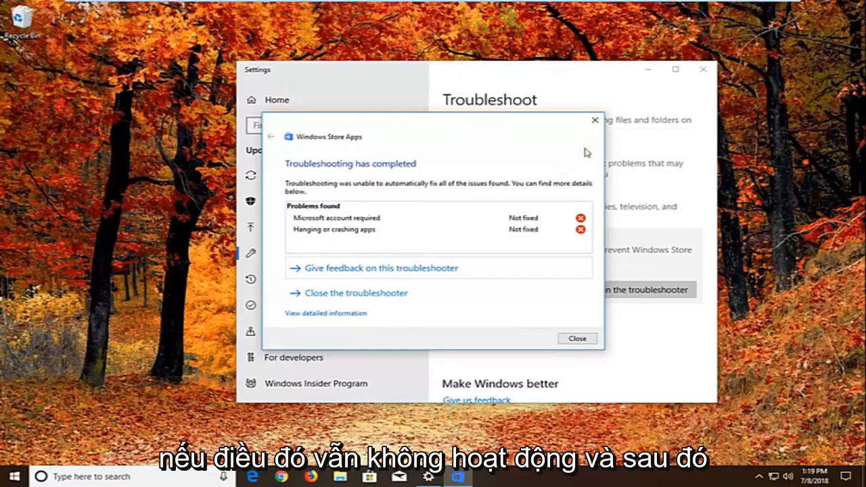
Close the finished troubleshooter and the Settings window
left_click(576, 338)
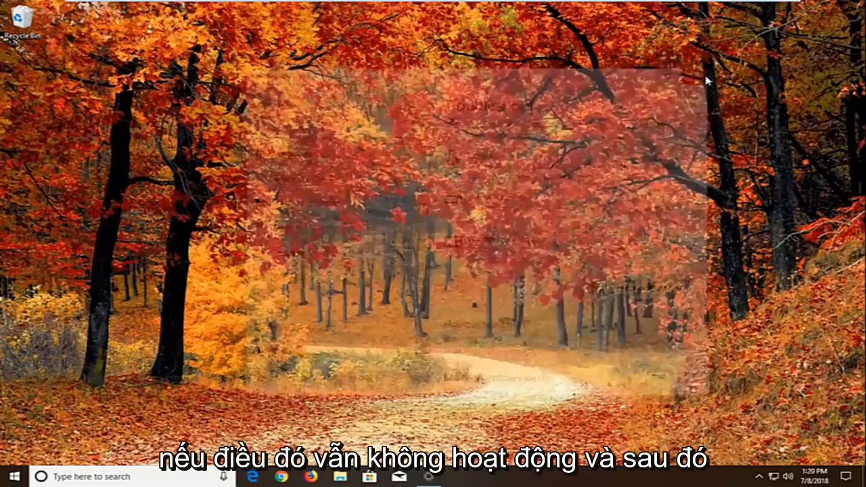
left_click(703, 78)
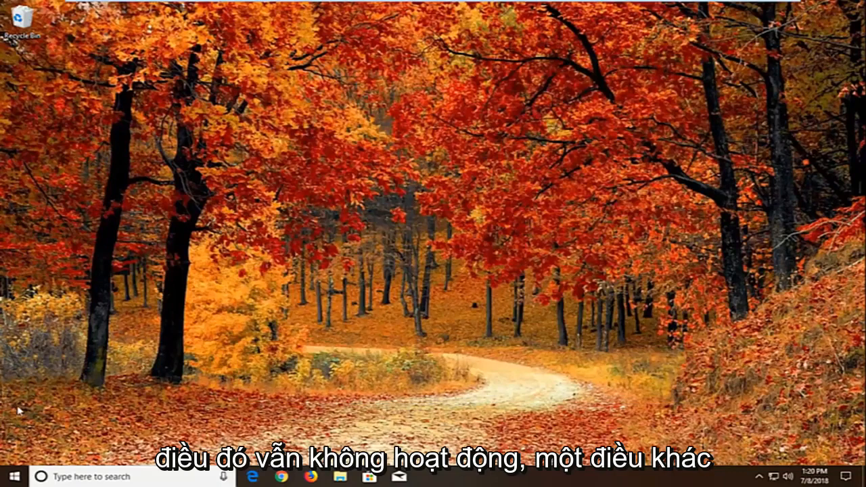
Search Start for 'component service' to launch Component Services
left_click(11, 477)
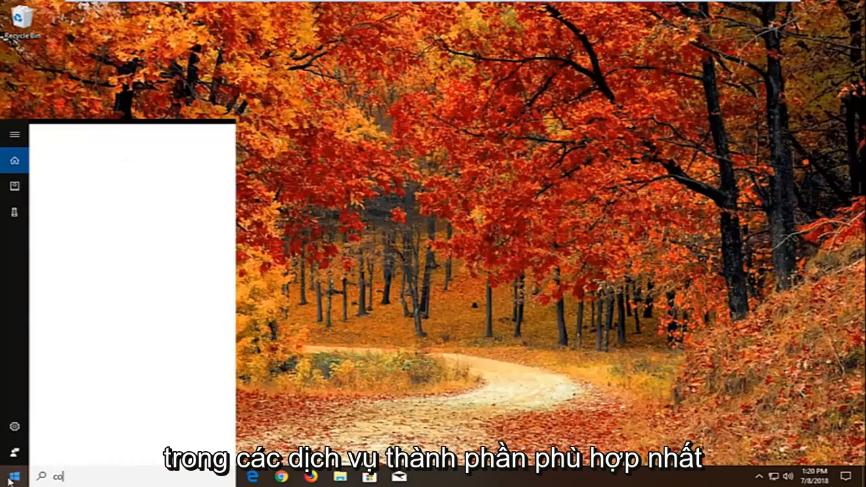
type("component service")
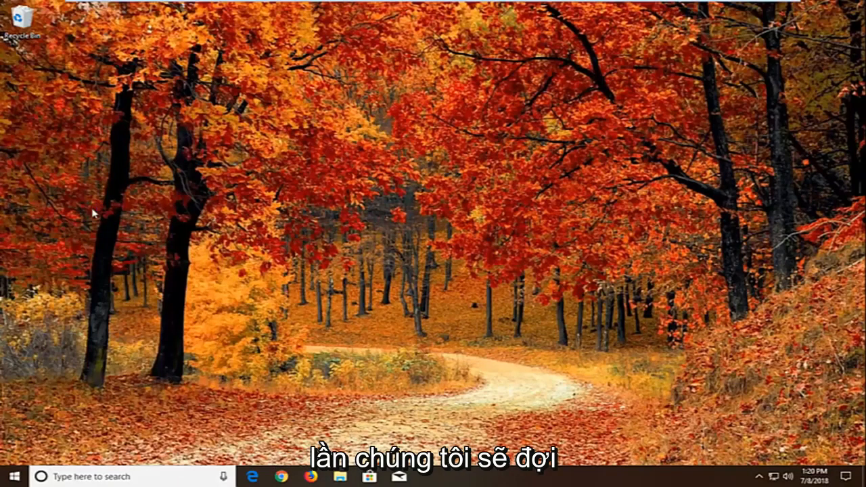
mouse_move(107, 211)
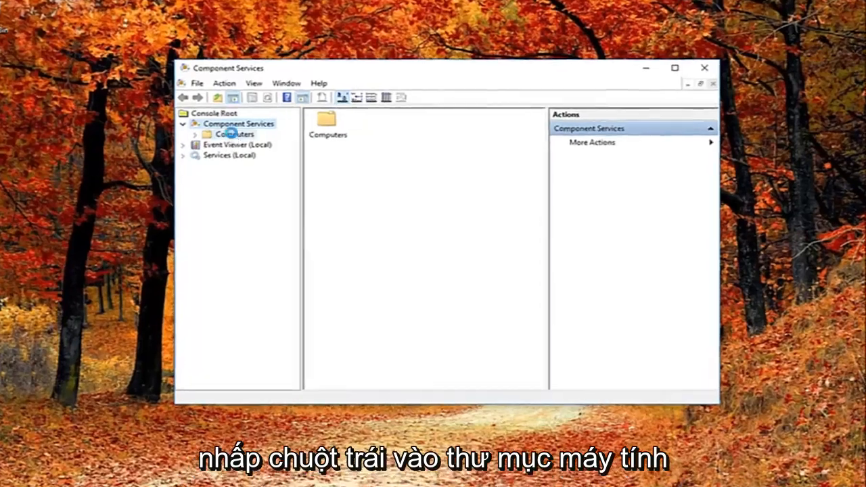
Expand Computers and open My Computer's Properties from its context menu
left_click(236, 134)
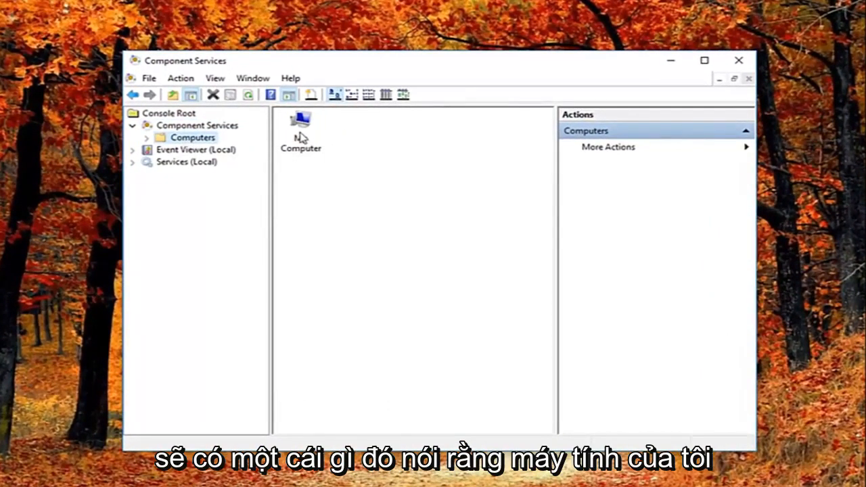
right_click(301, 124)
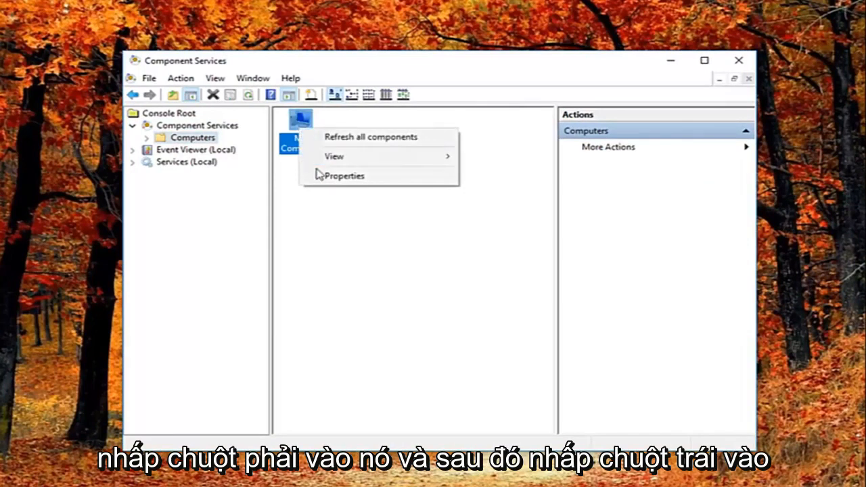
left_click(343, 176)
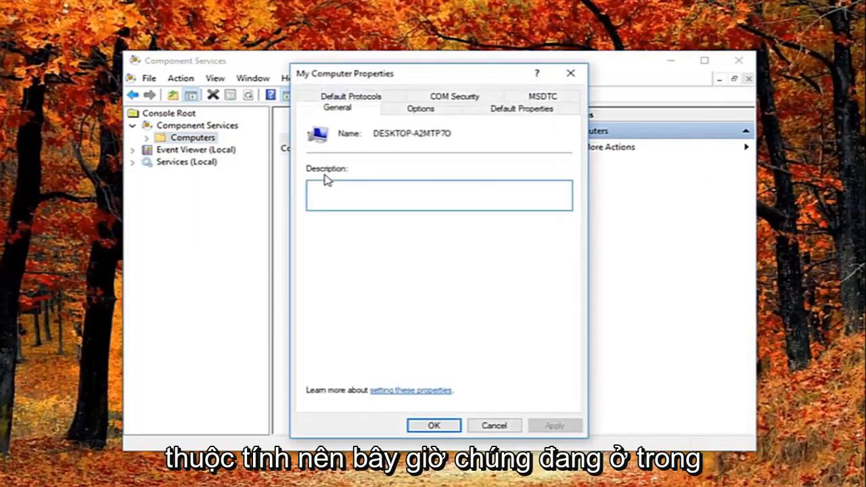
mouse_move(341, 144)
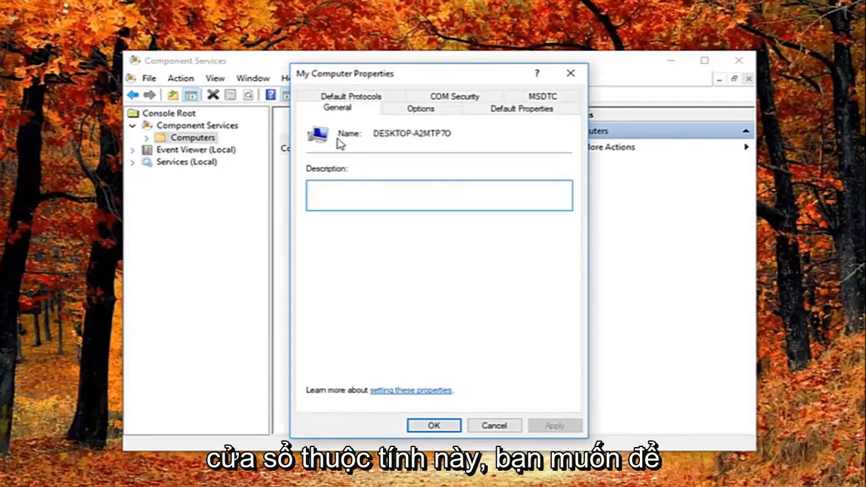
mouse_move(521, 109)
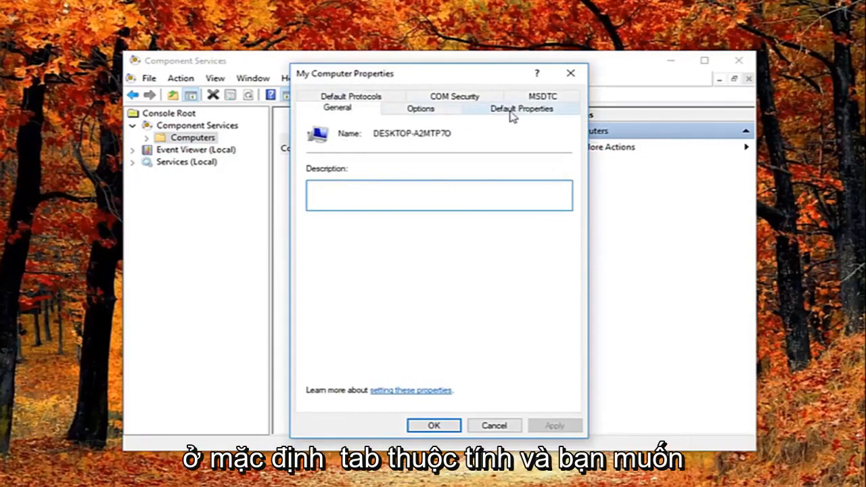
Uncheck 'Enable Distributed COM on this computer' on the Default Properties tab
left_click(520, 108)
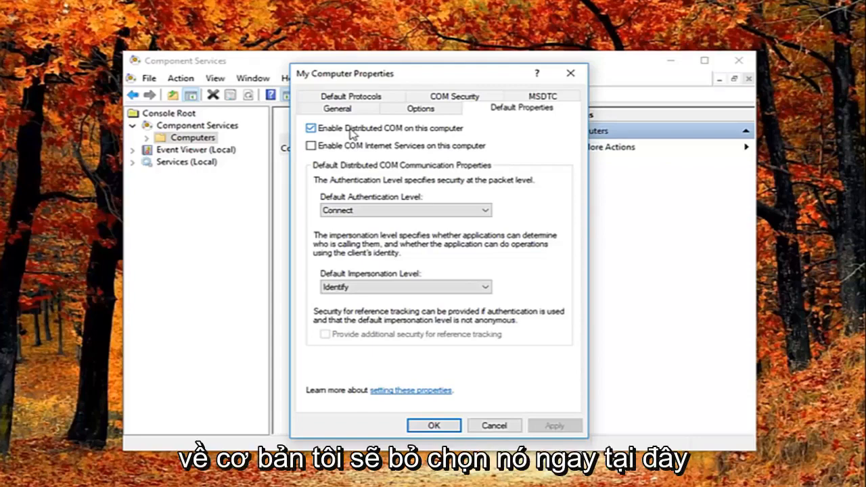
left_click(311, 127)
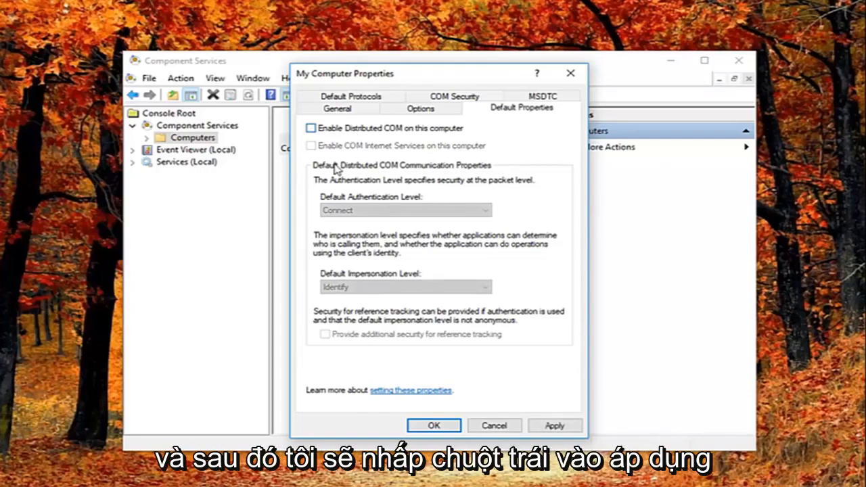
Apply the Distributed COM change and confirm the machine-wide DCOM settings warning
left_click(555, 425)
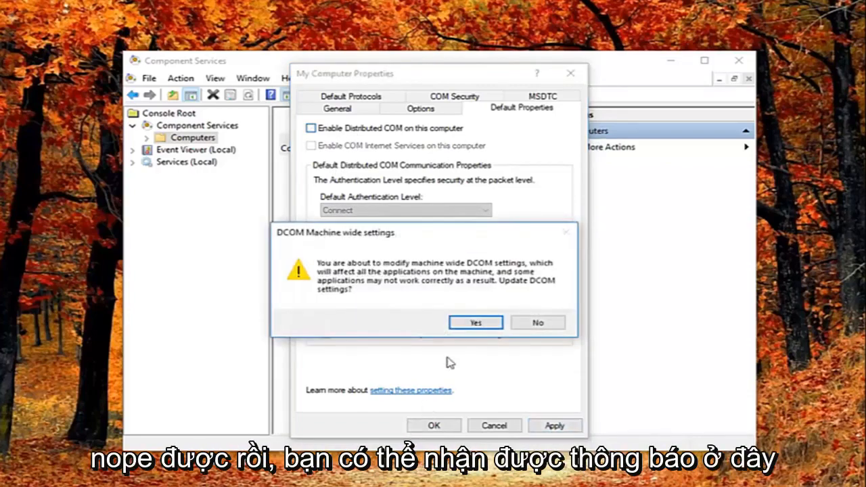
mouse_move(349, 271)
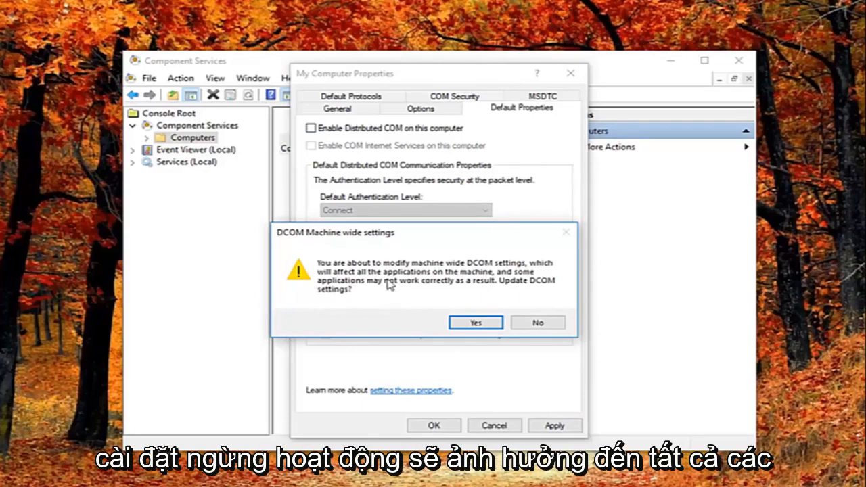
mouse_move(368, 295)
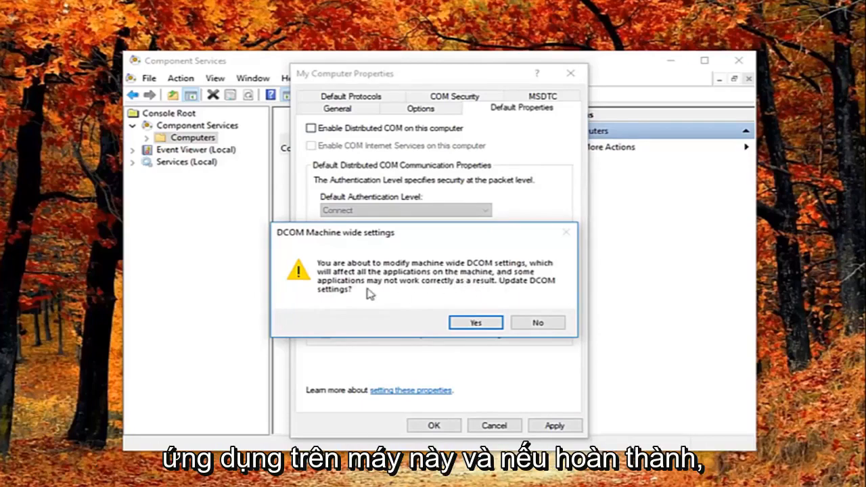
mouse_move(472, 287)
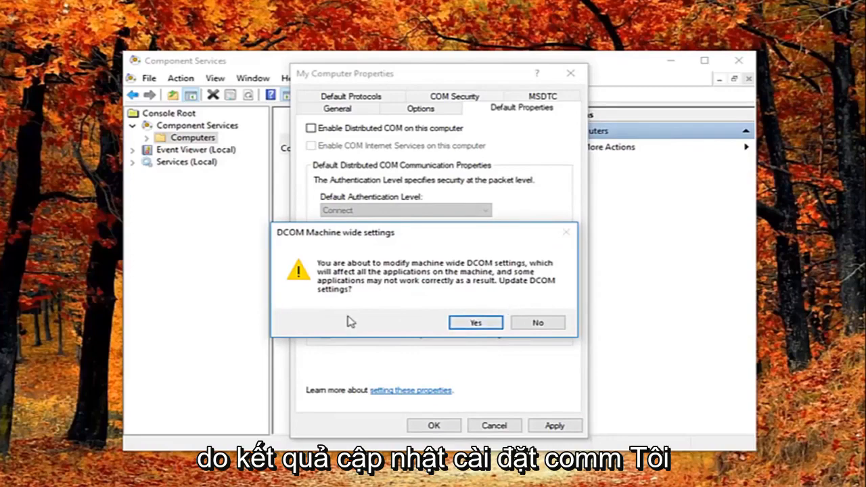
left_click(474, 322)
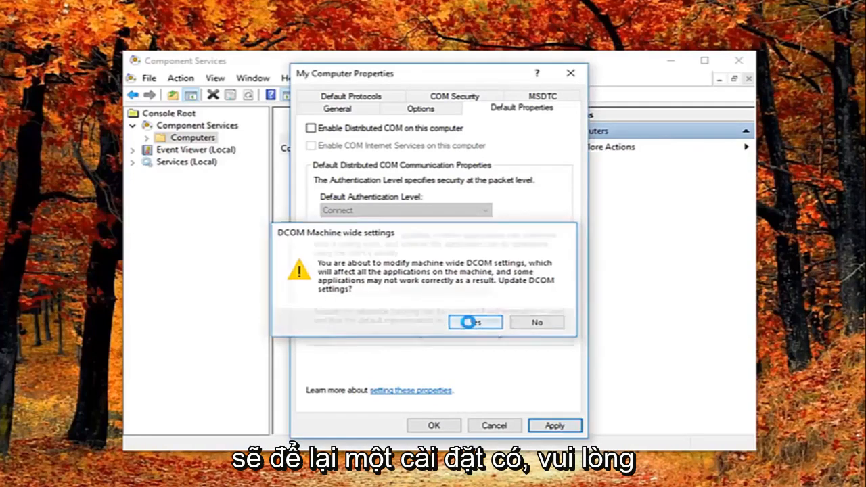
left_click(473, 322)
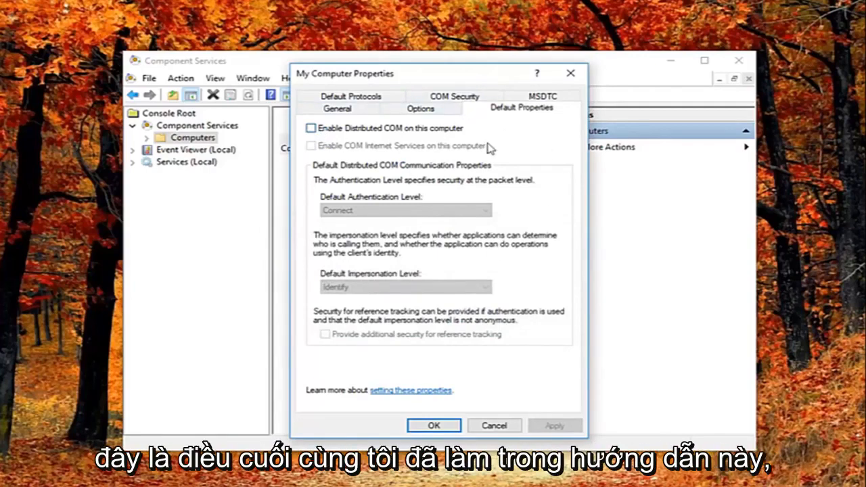
Confirm My Computer Properties with OK and close the Component Services console, returning to the desktop
left_click(433, 425)
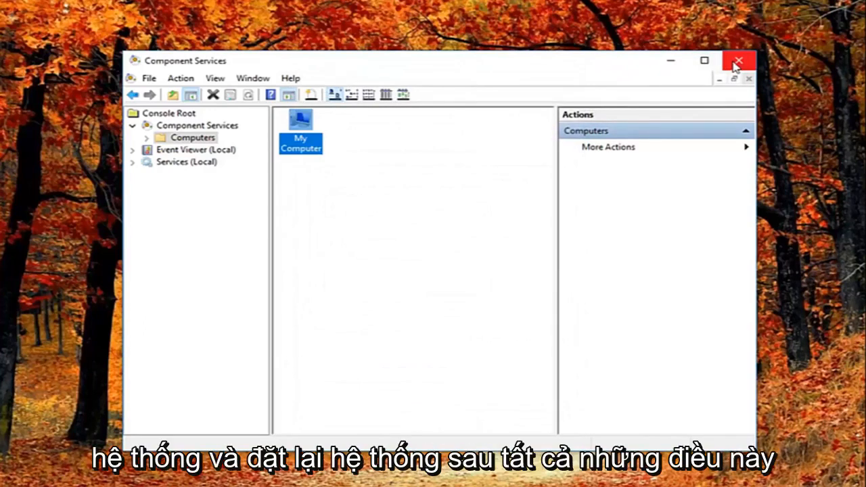
mouse_move(733, 73)
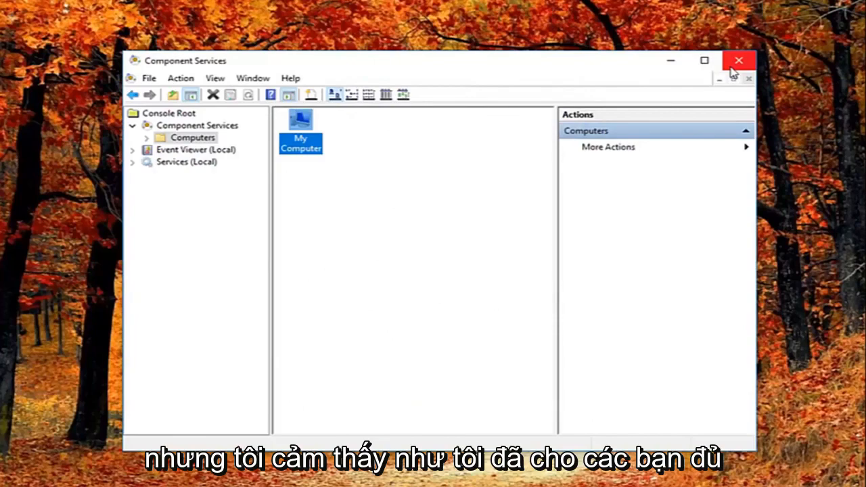
left_click(738, 60)
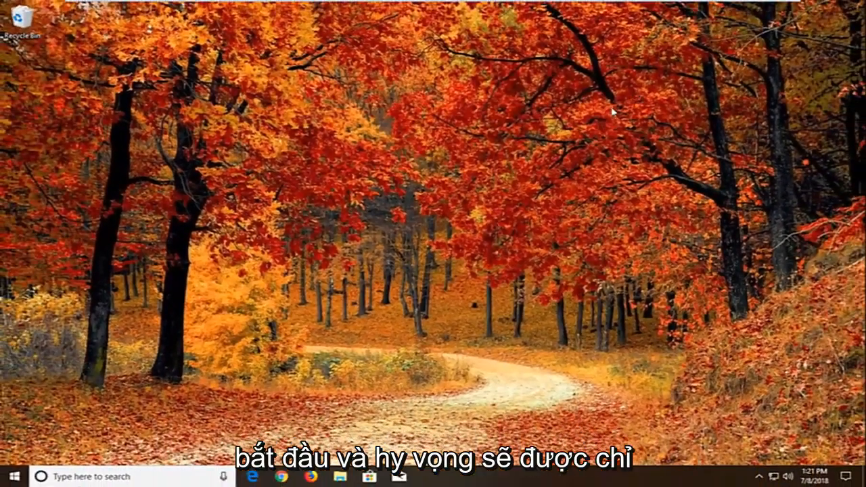
mouse_move(606, 138)
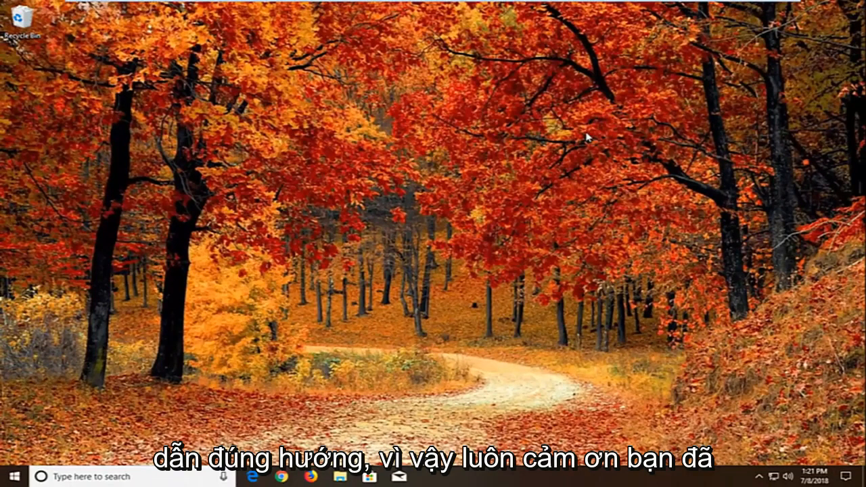